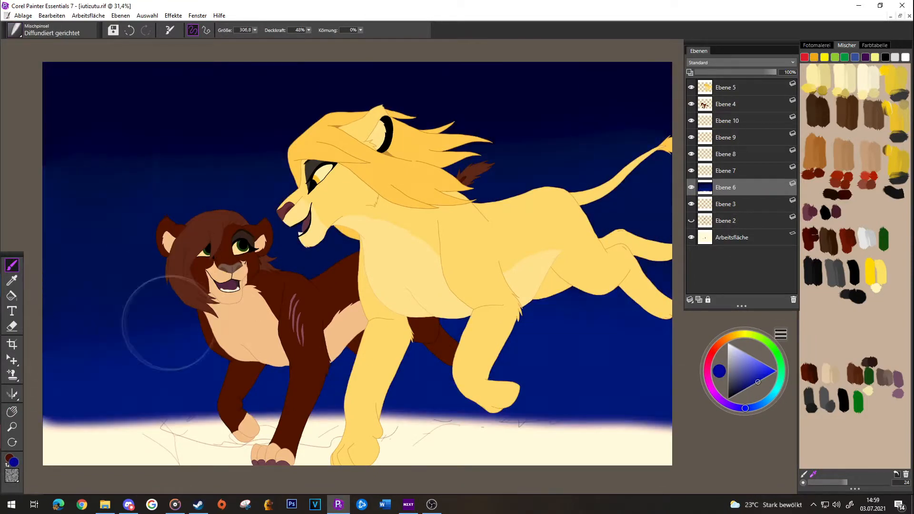
# Right-click a layer in the Layers panel to reach its context menu.
pyautogui.click(173, 15)
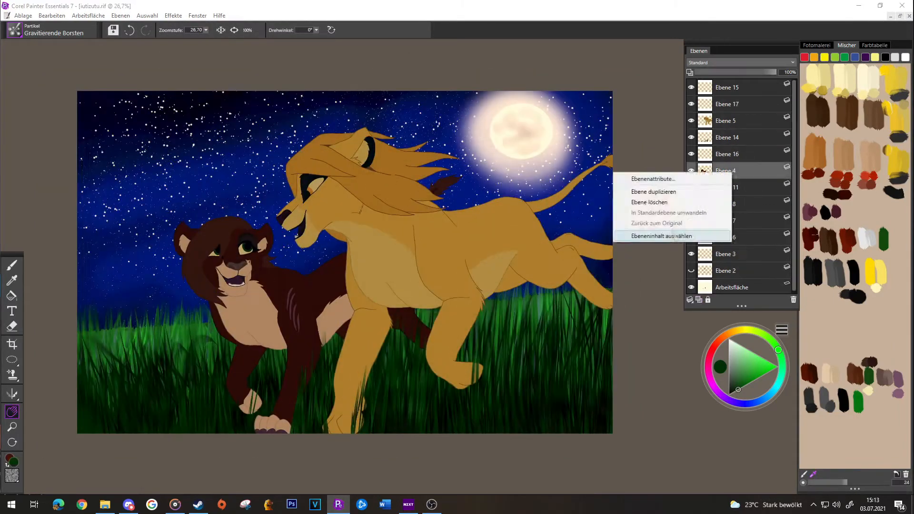
# Select the brown cub layer's content and feather its edge (Gaussian, about 31).
pyautogui.click(662, 236)
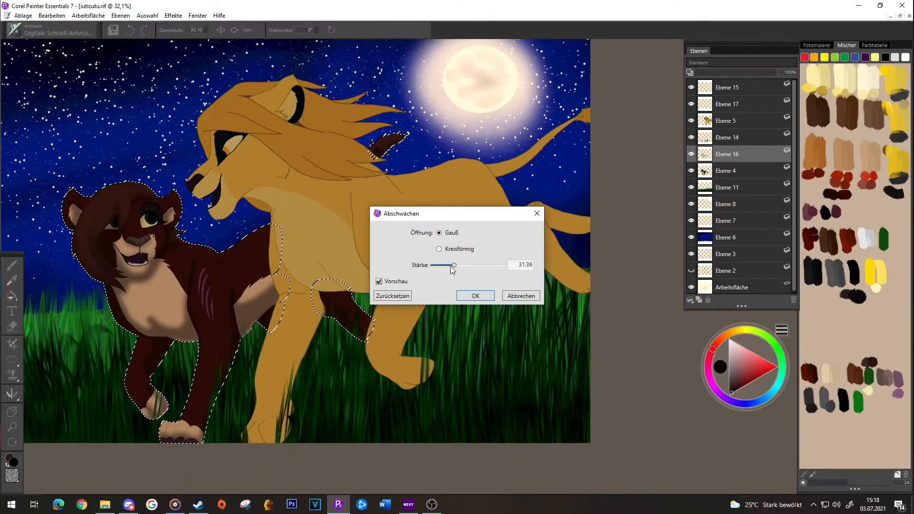
pyautogui.click(474, 295)
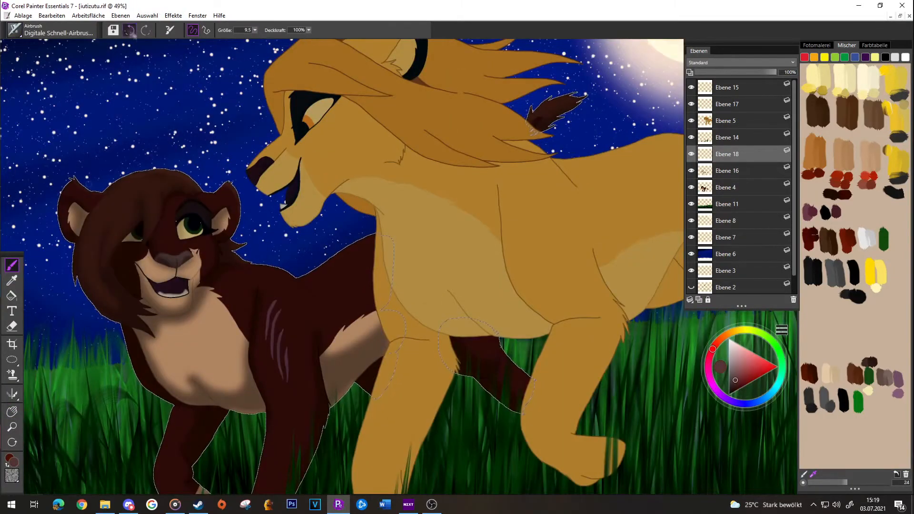